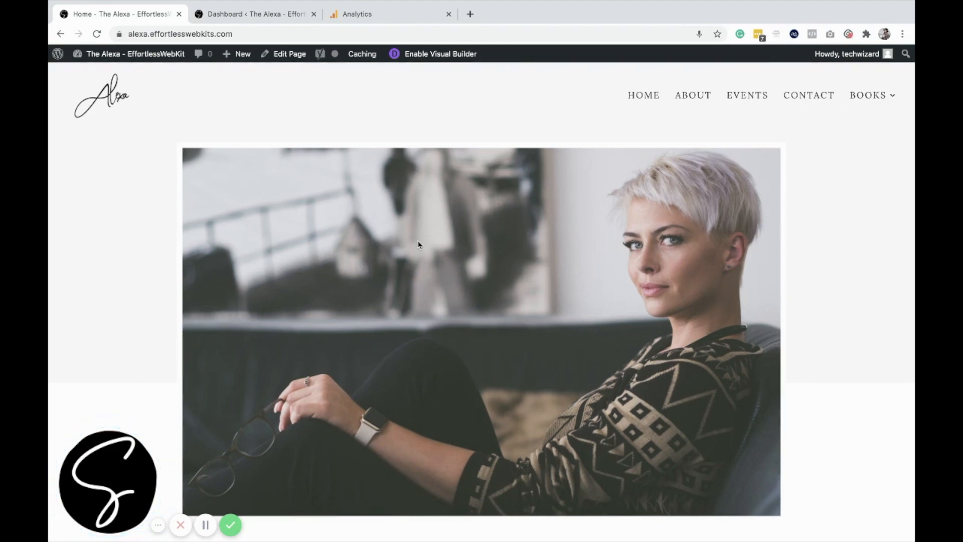
pyautogui.moveTo(210, 251)
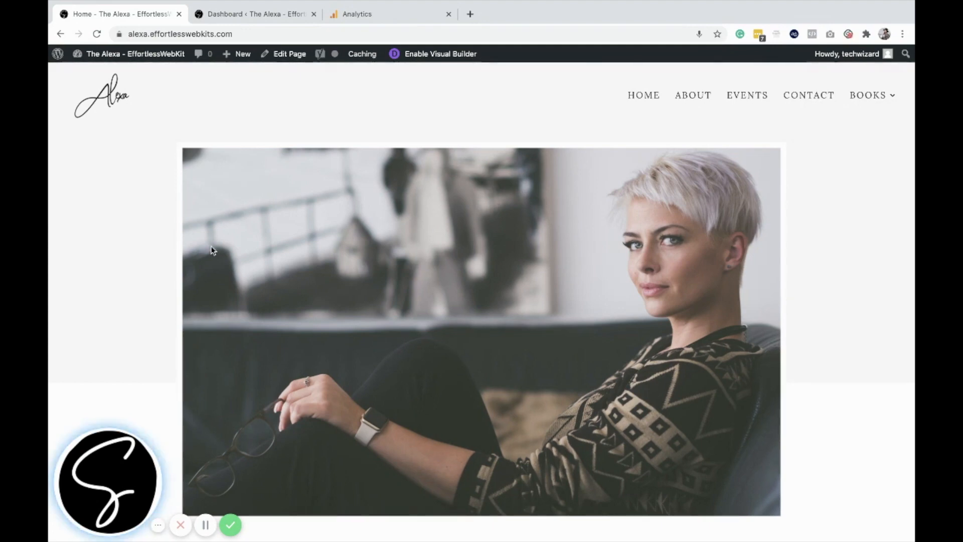
# Go from the live site to the dashboard and load Divi Theme Options.
pyautogui.click(252, 14)
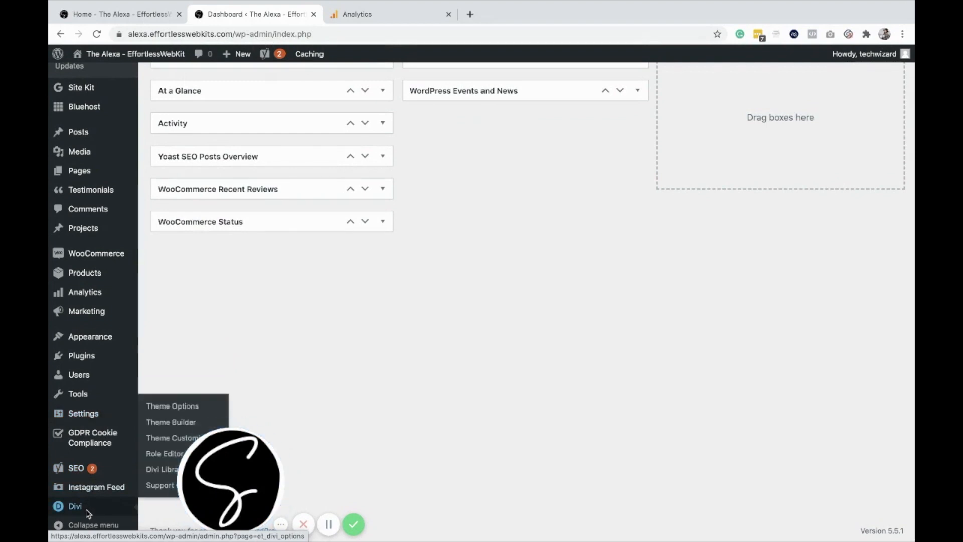
pyautogui.click(172, 405)
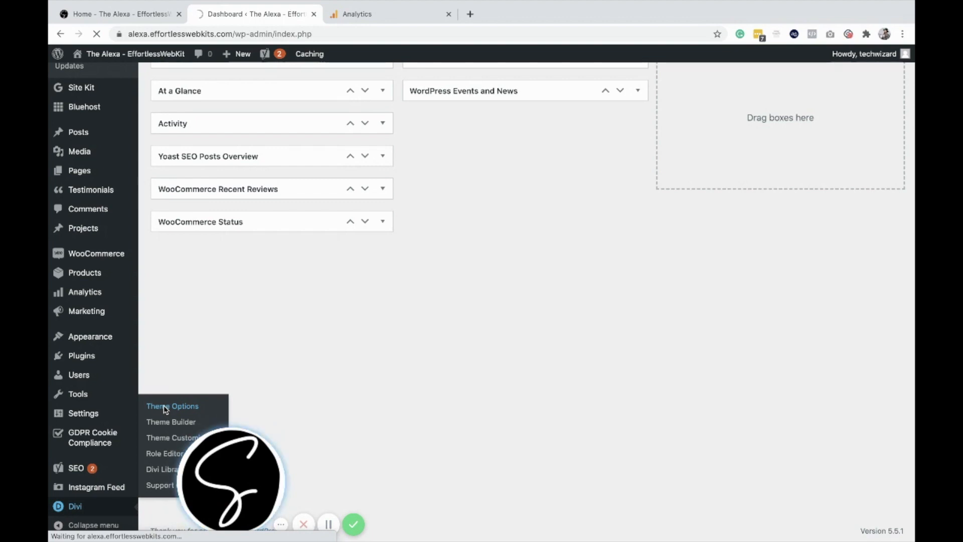
# Show the Integration tab and review the empty head and body code boxes.
pyautogui.click(172, 406)
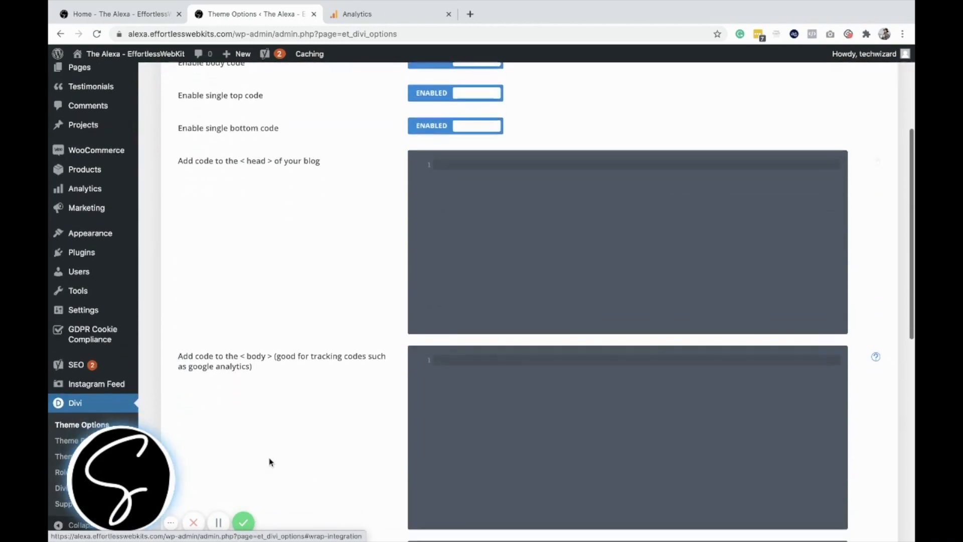
pyautogui.scroll(-3)
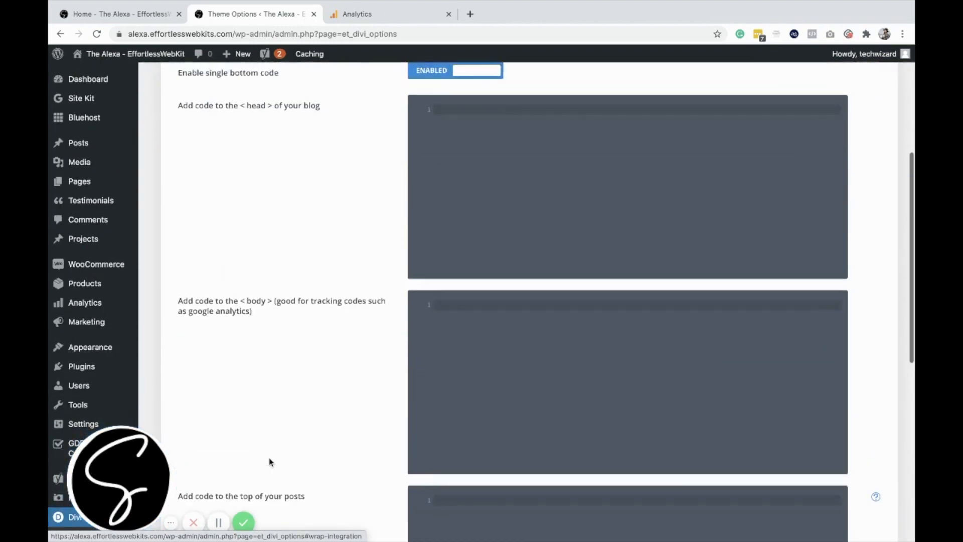
pyautogui.scroll(3)
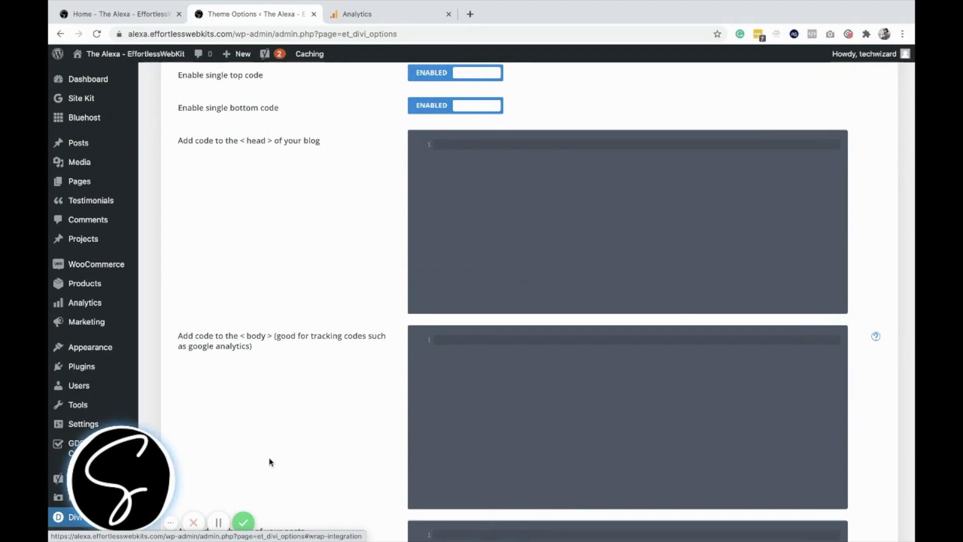
pyautogui.moveTo(466, 221)
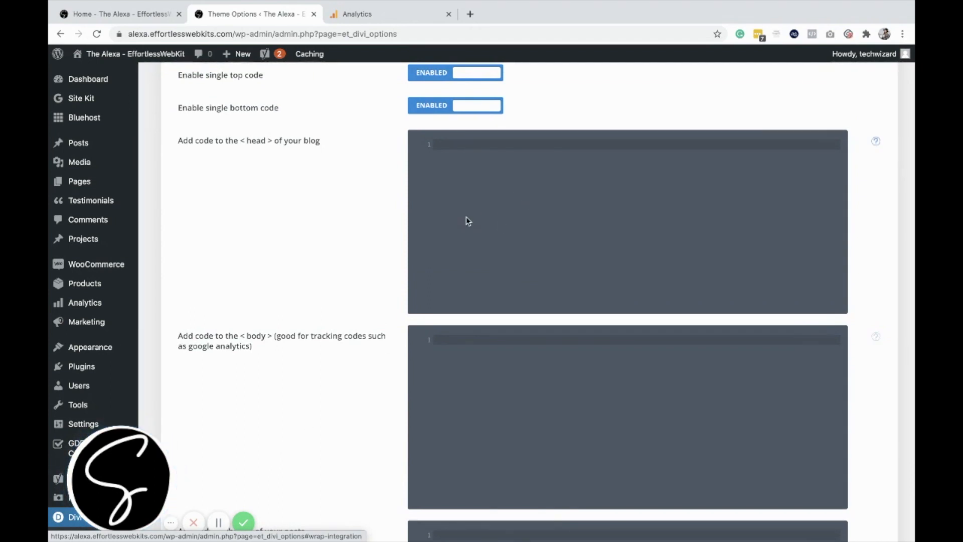
pyautogui.scroll(-3)
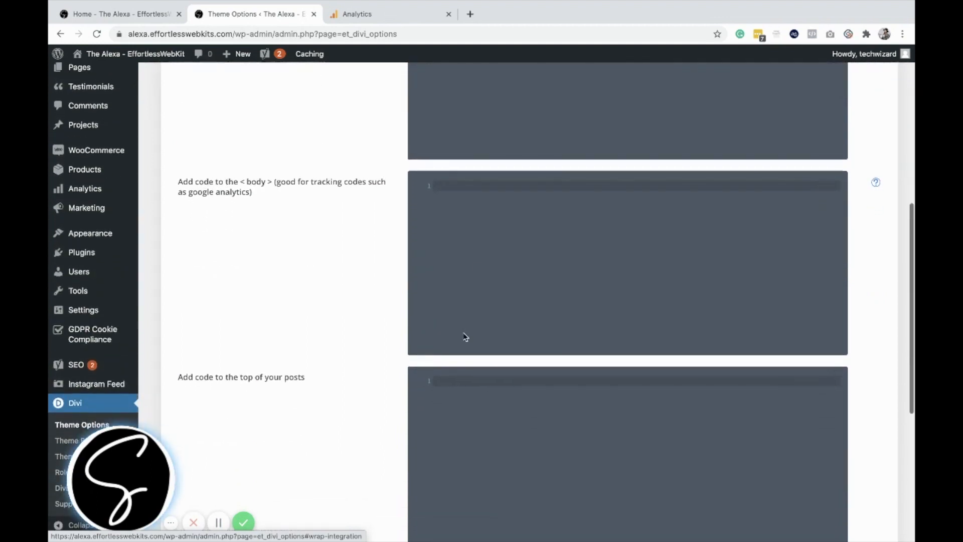
pyautogui.scroll(-3)
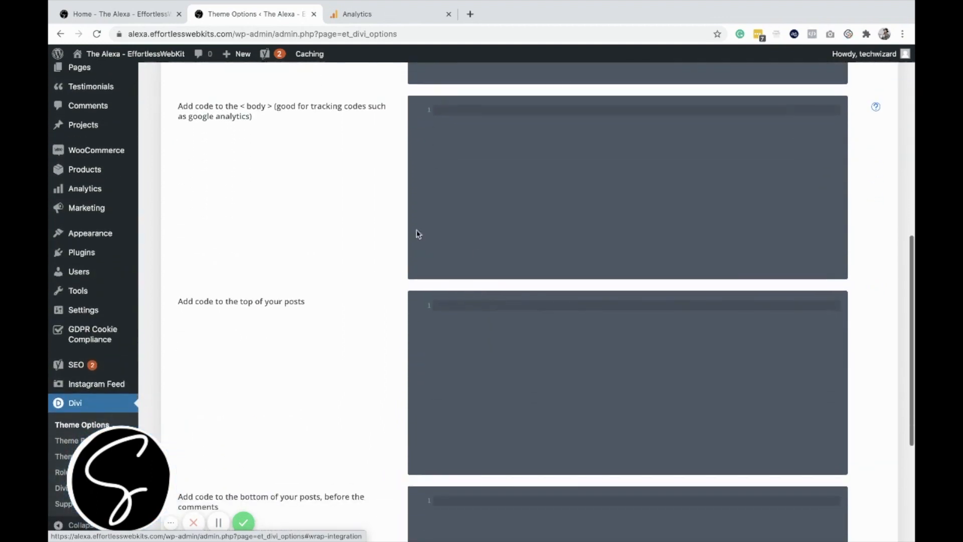
pyautogui.moveTo(457, 146)
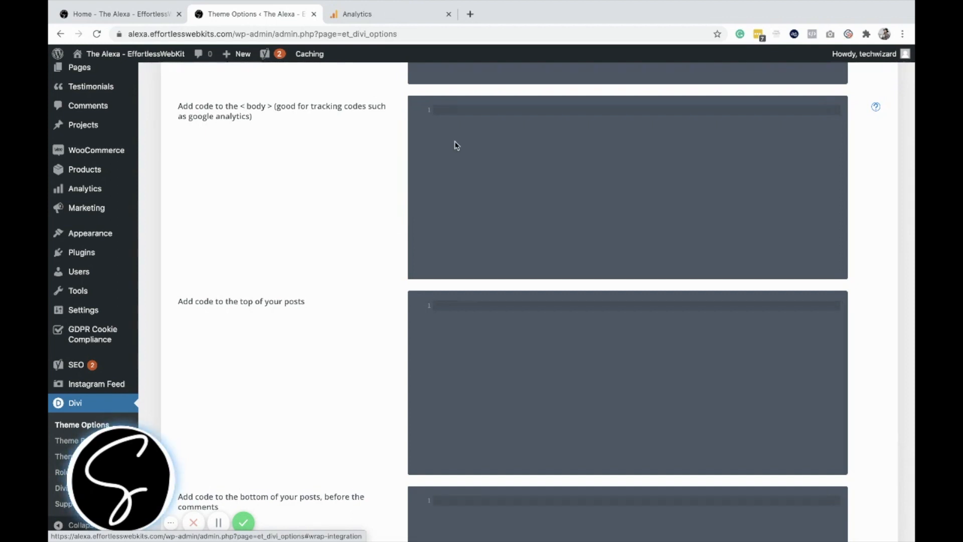
pyautogui.scroll(3)
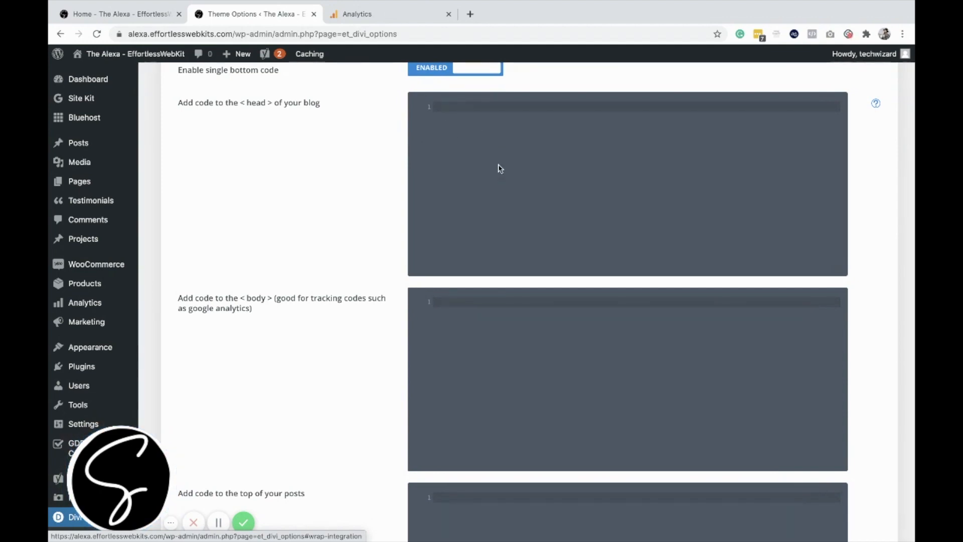
pyautogui.scroll(-3)
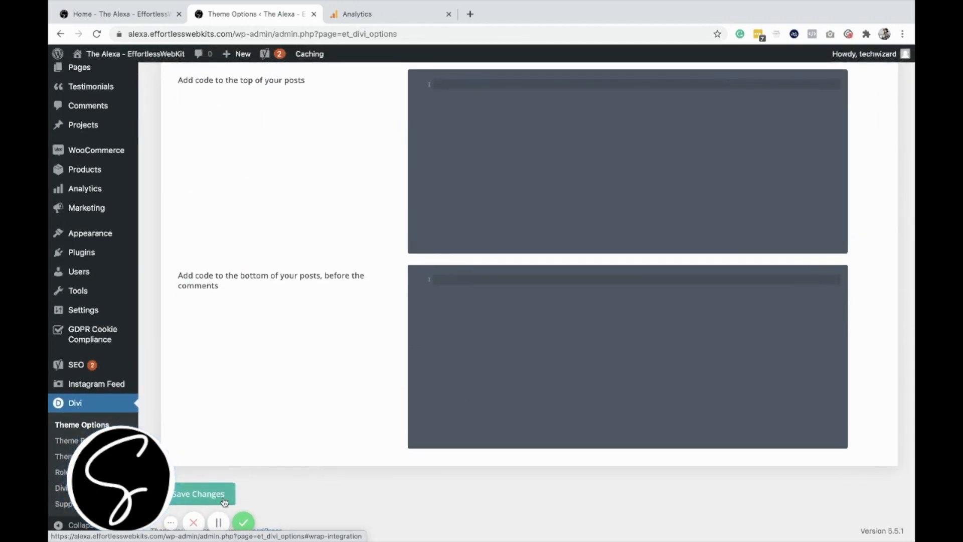
# Paste the Google Analytics Global Site Tag into 'Add code to the <head>'.
pyautogui.scroll(3)
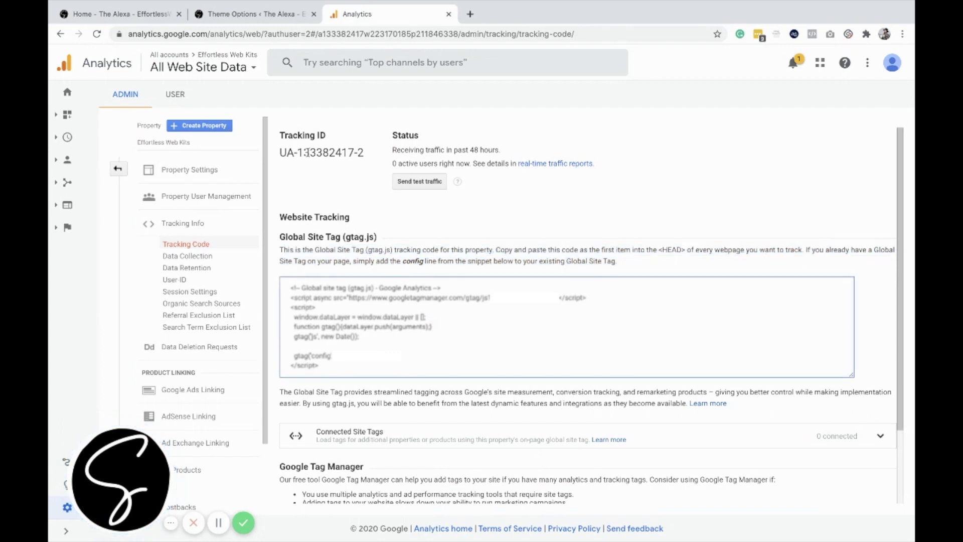
pyautogui.click(252, 13)
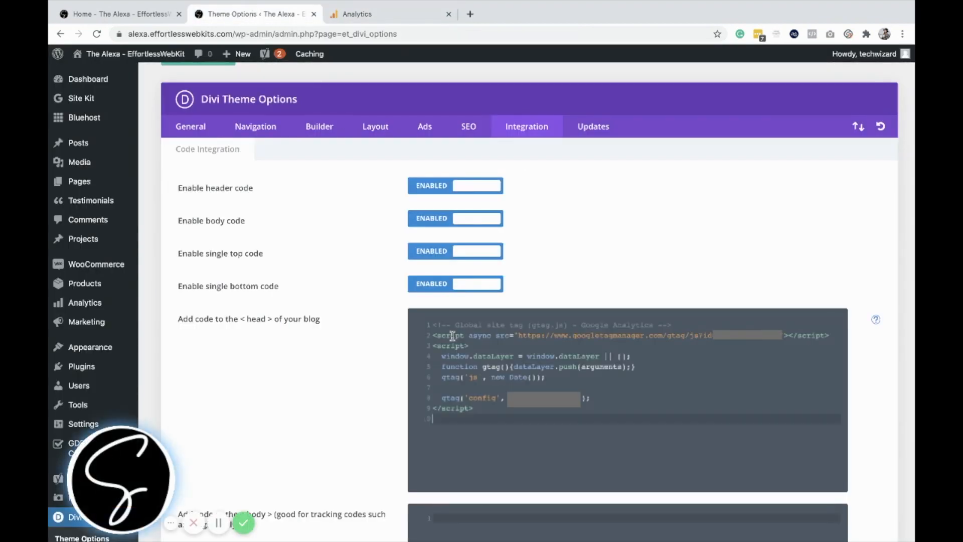
# Scroll through the Integration fields to Save Changes and save the head snippet.
pyautogui.scroll(-3)
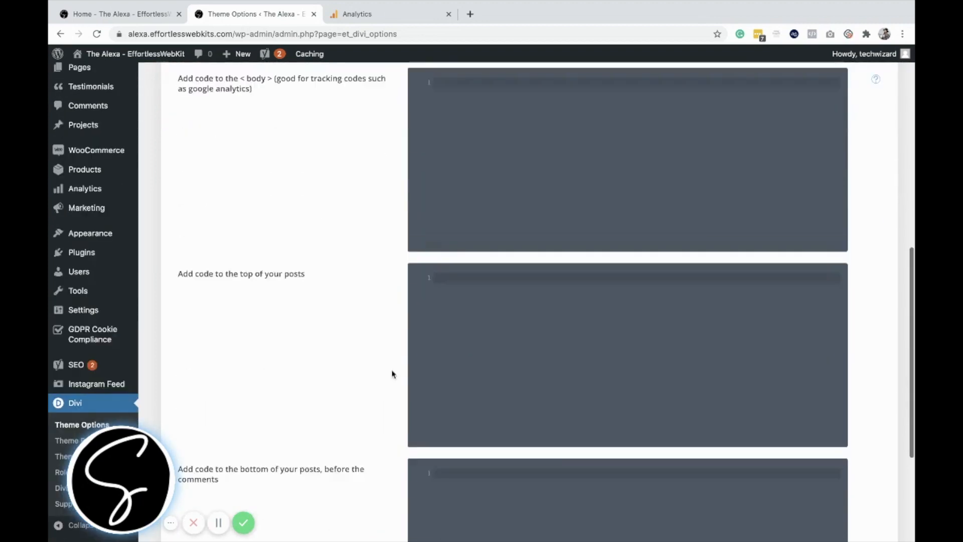
pyautogui.scroll(-3)
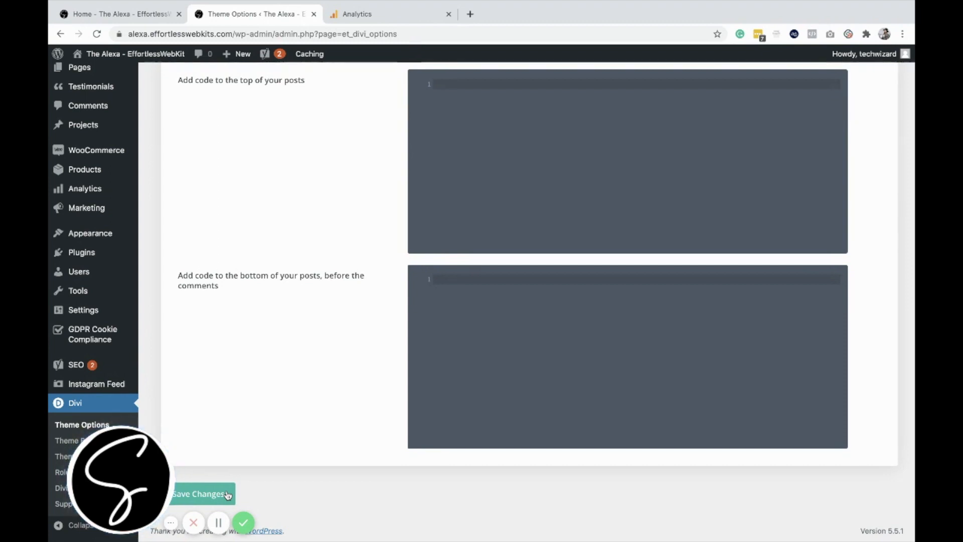
pyautogui.scroll(3)
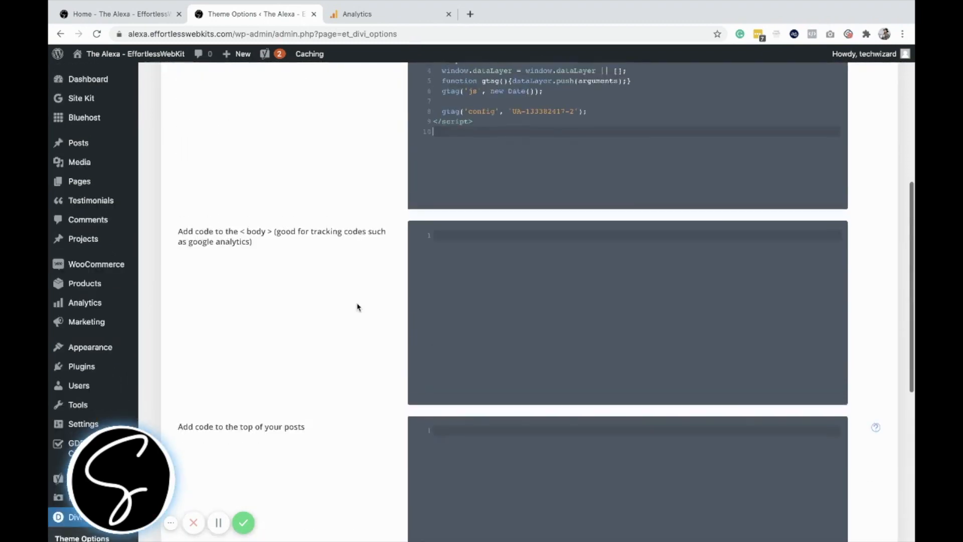
pyautogui.scroll(-3)
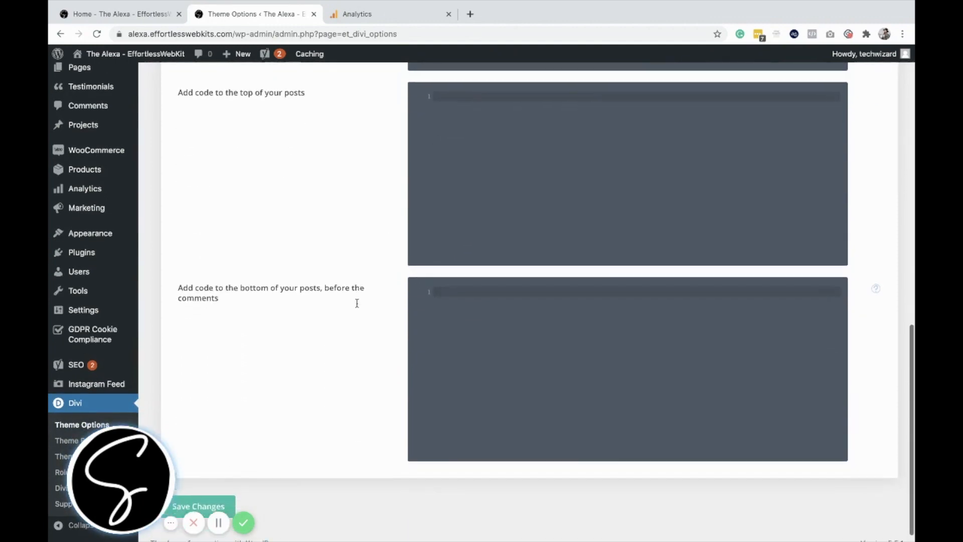
pyautogui.scroll(-3)
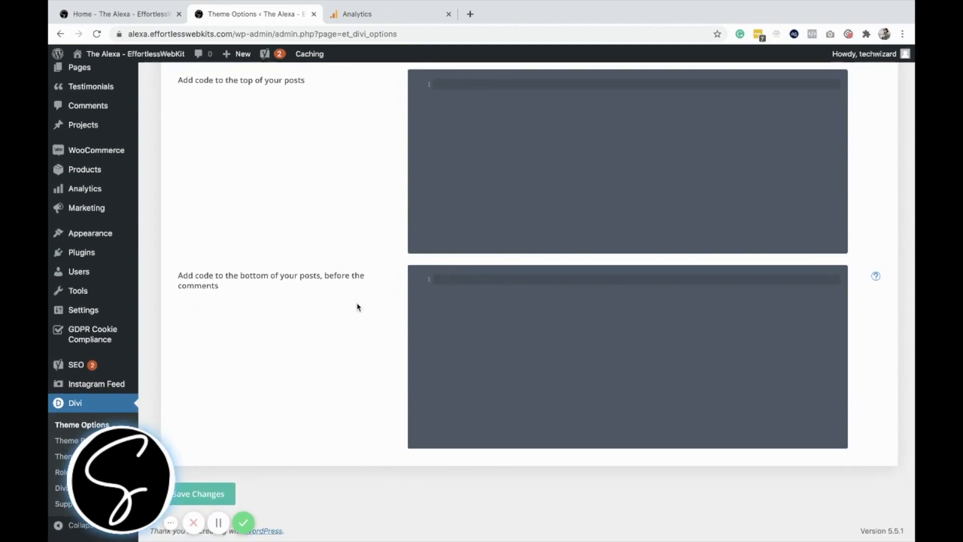
pyautogui.moveTo(376, 230)
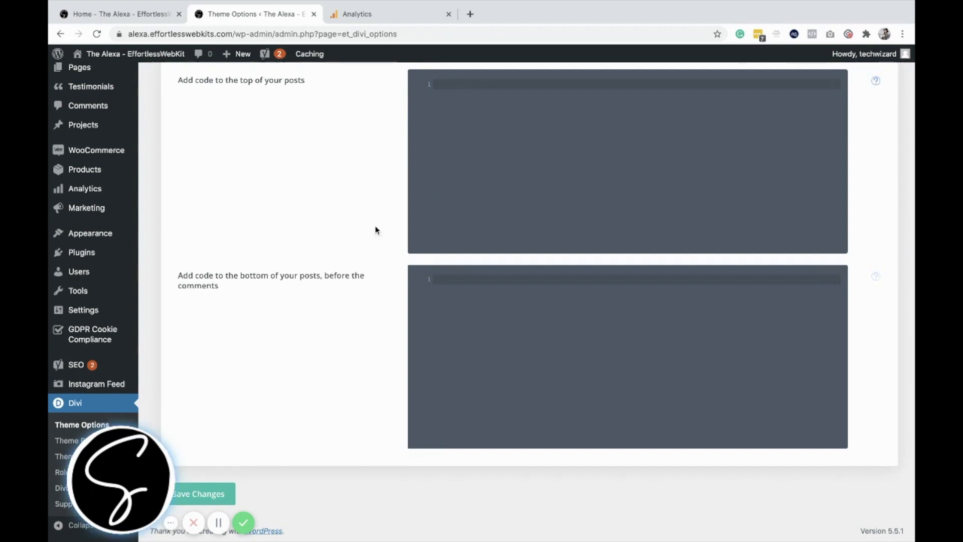
pyautogui.moveTo(458, 232)
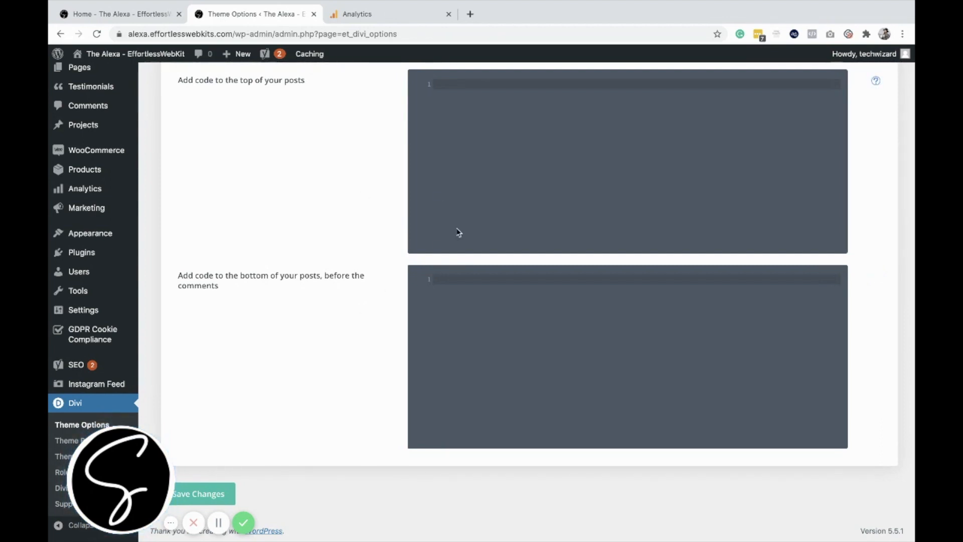